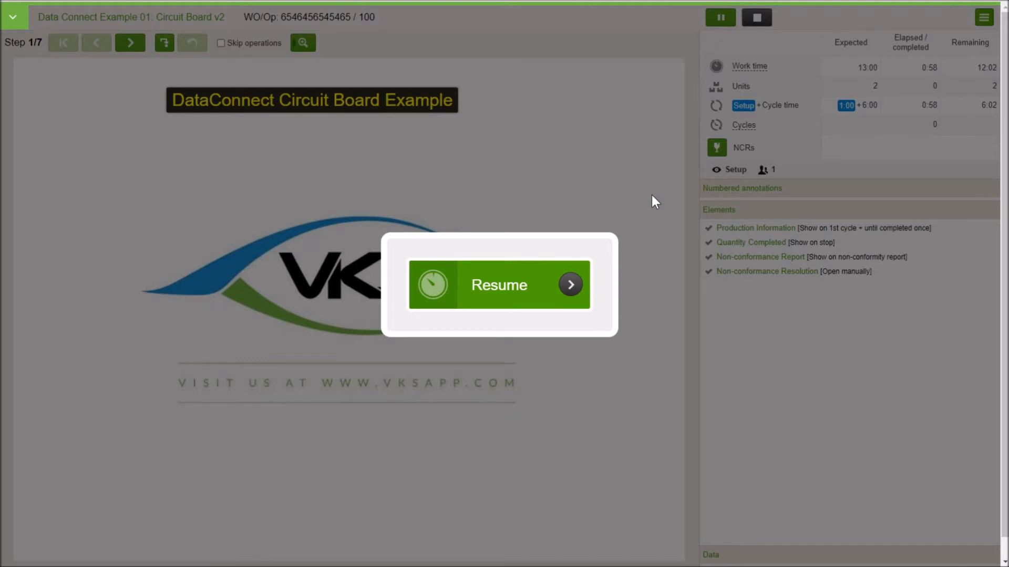
Step: Resume the paused Circuit Board v2 instruction and advance to step 2 of 7, board placement
left_click(498, 285)
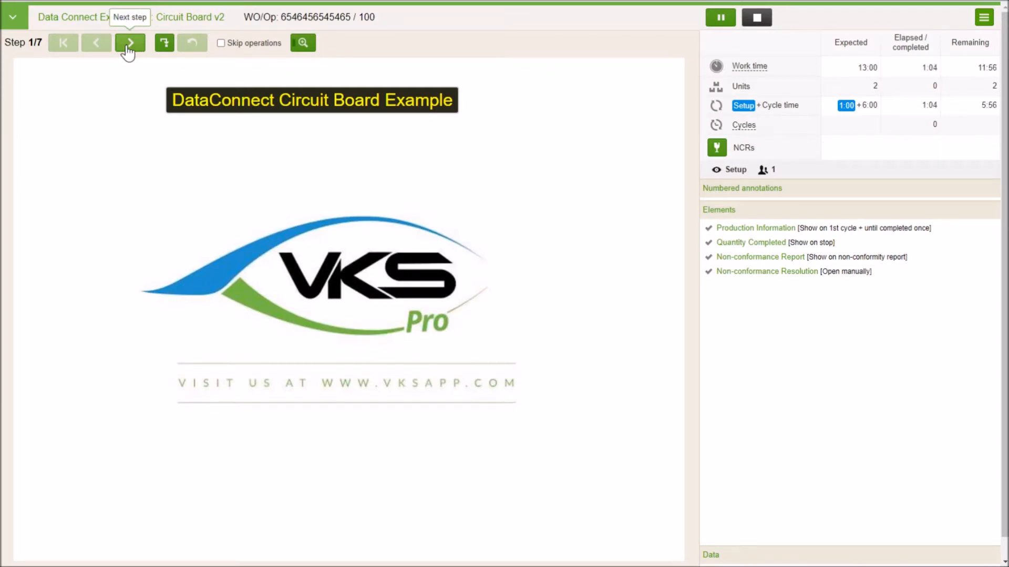
left_click(129, 42)
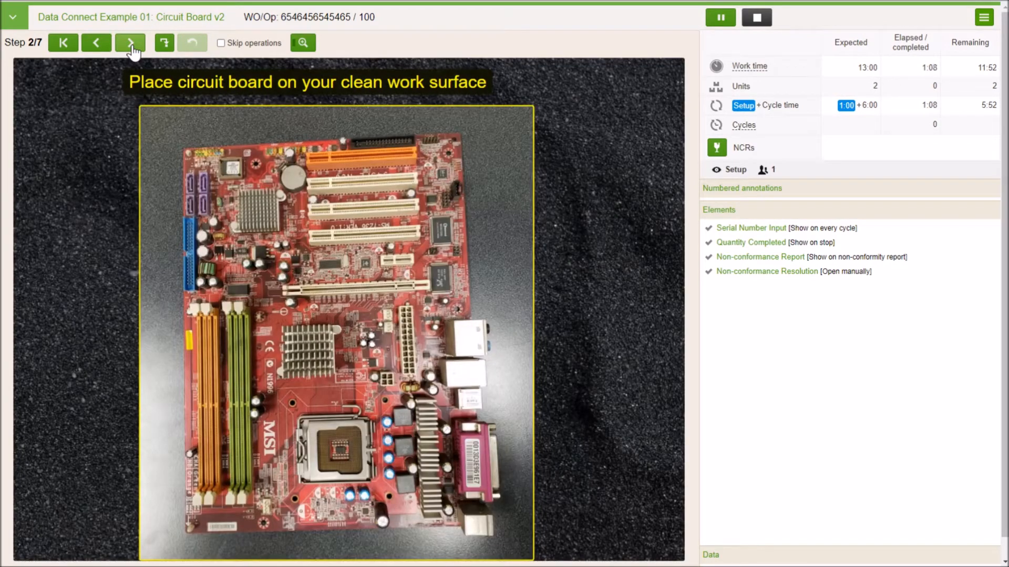
Step: Advance to the serial prompt and save 111111 as the board serial number, reaching step 3 of 7
left_click(130, 42)
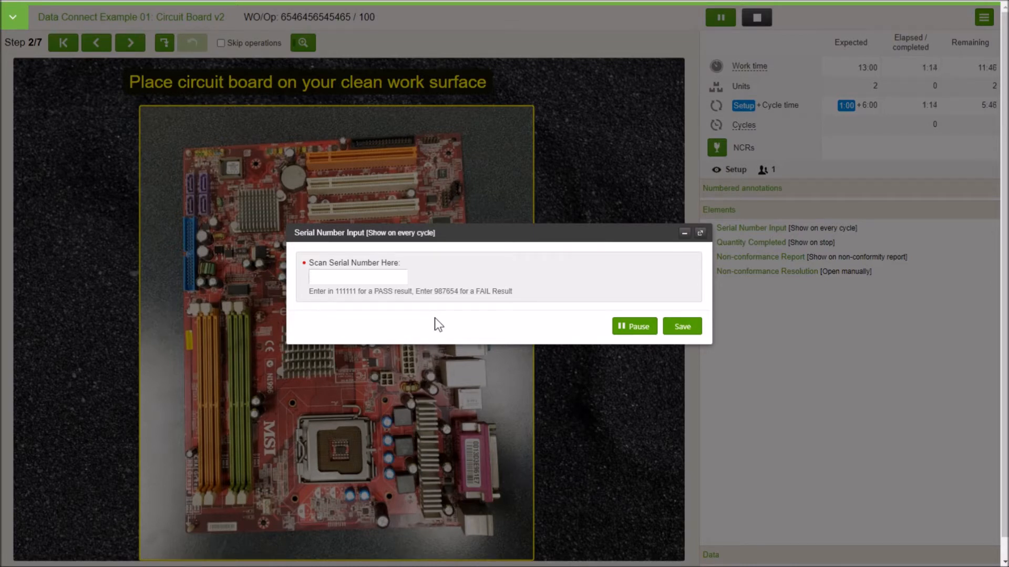
left_click(358, 276)
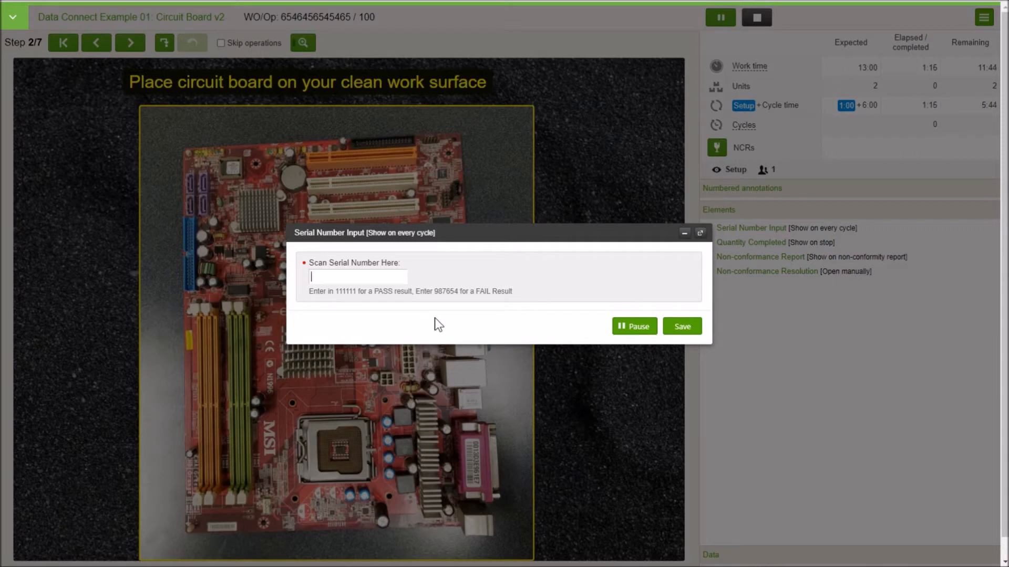
type("111111")
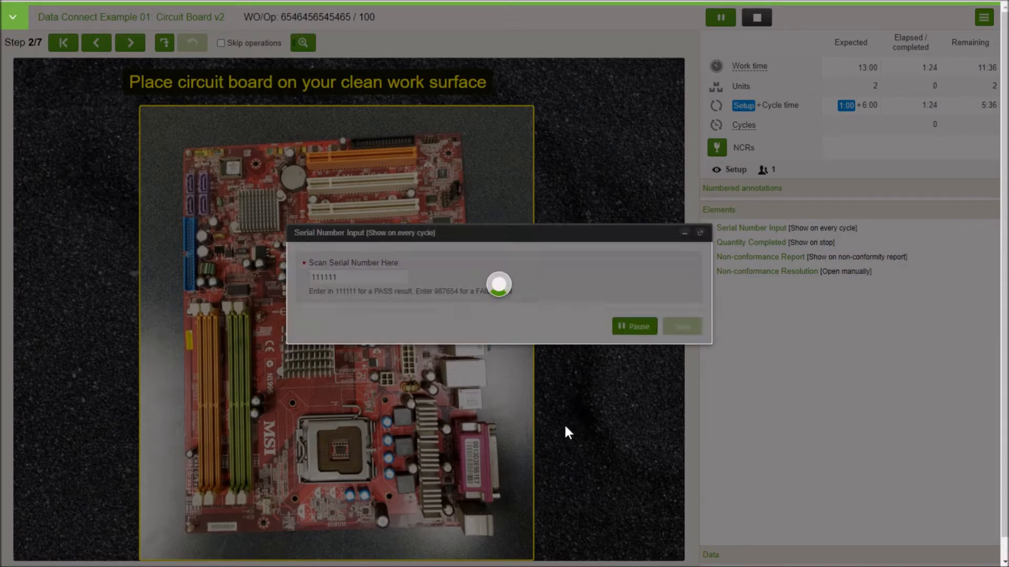
left_click(681, 326)
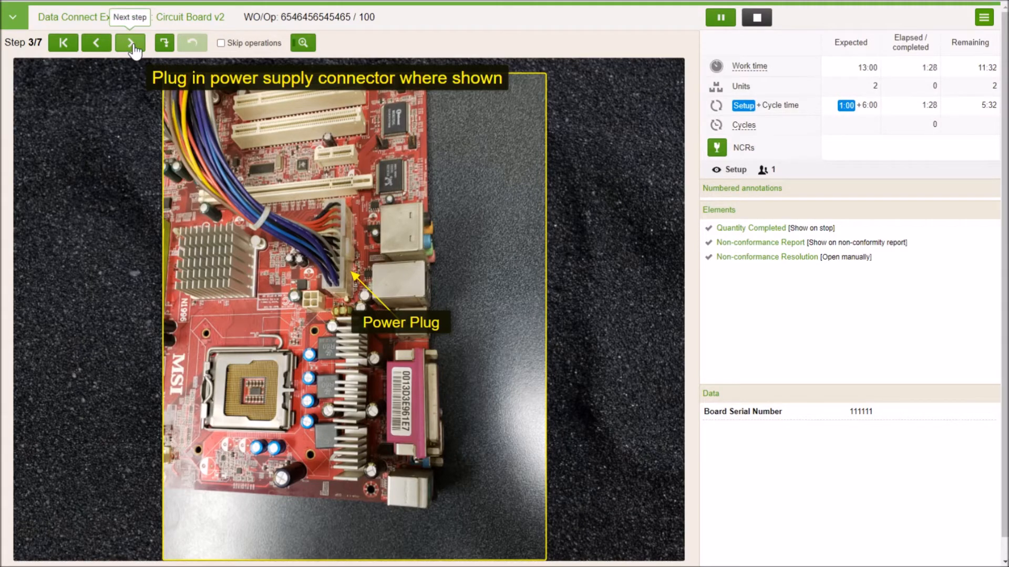
Step: Advance to step 5 of 7, bringing up the Circuit Board Test request for serial 111111
left_click(130, 42)
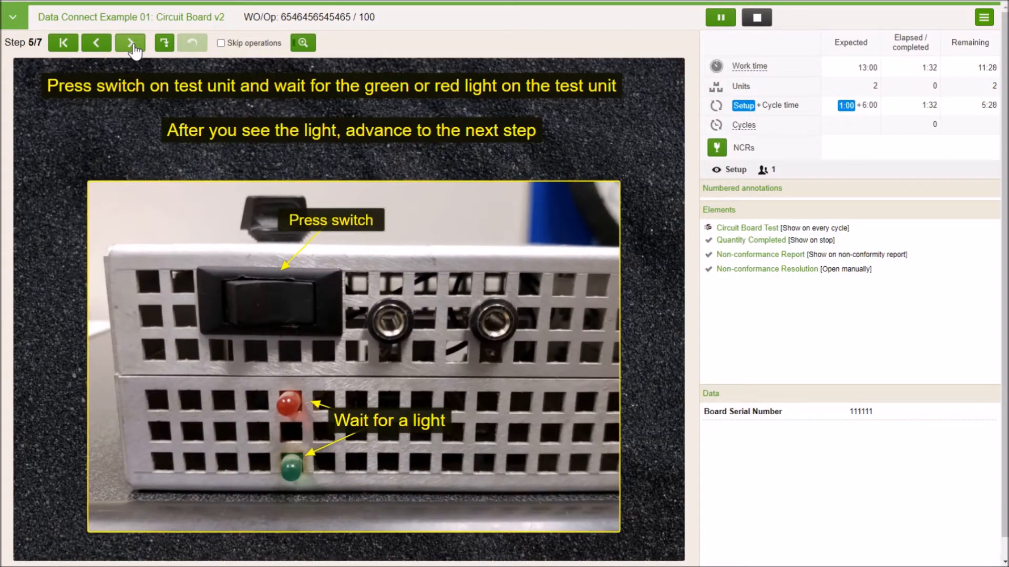
left_click(129, 42)
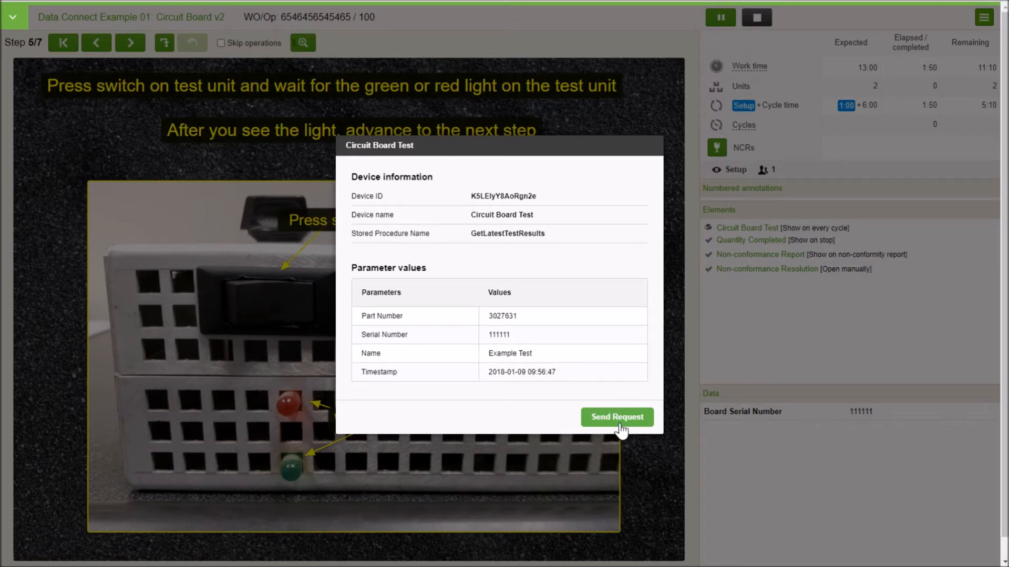
Step: Send the test request for serial 111111 and retrieve its passing result
left_click(616, 417)
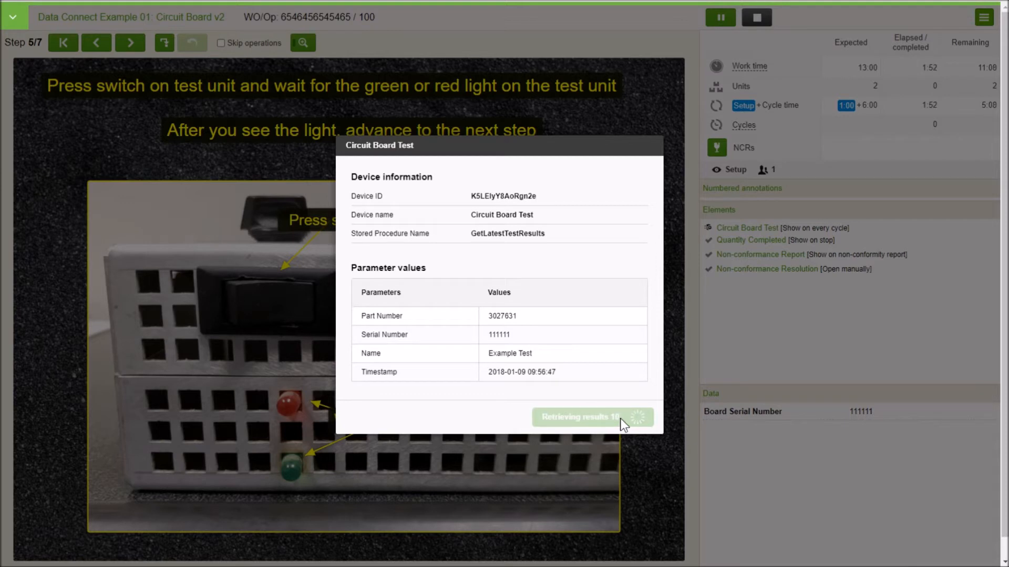
mouse_move(598, 475)
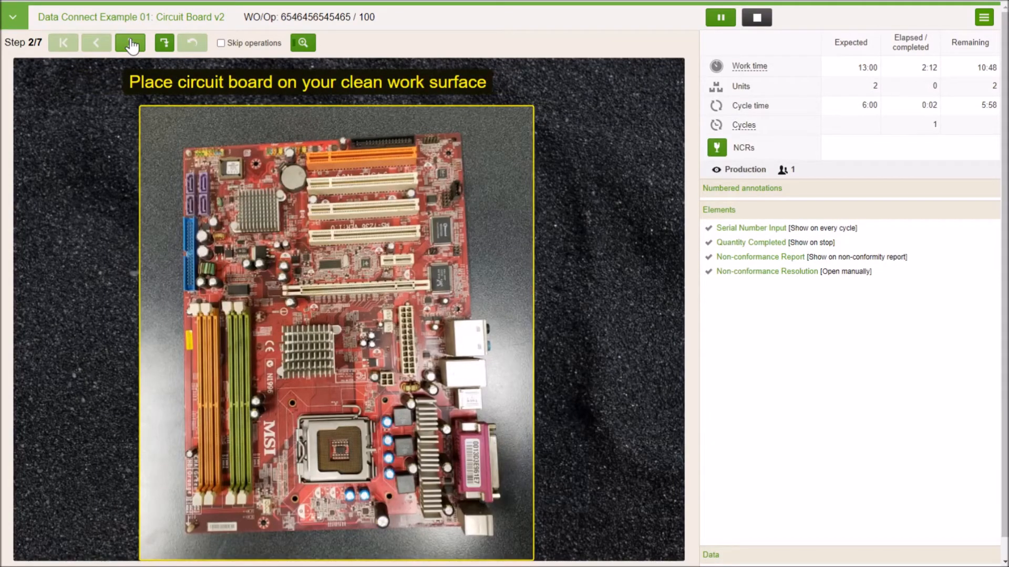
Step: Save 987654 as the second board's serial number, reaching step 3 of 7
left_click(129, 42)
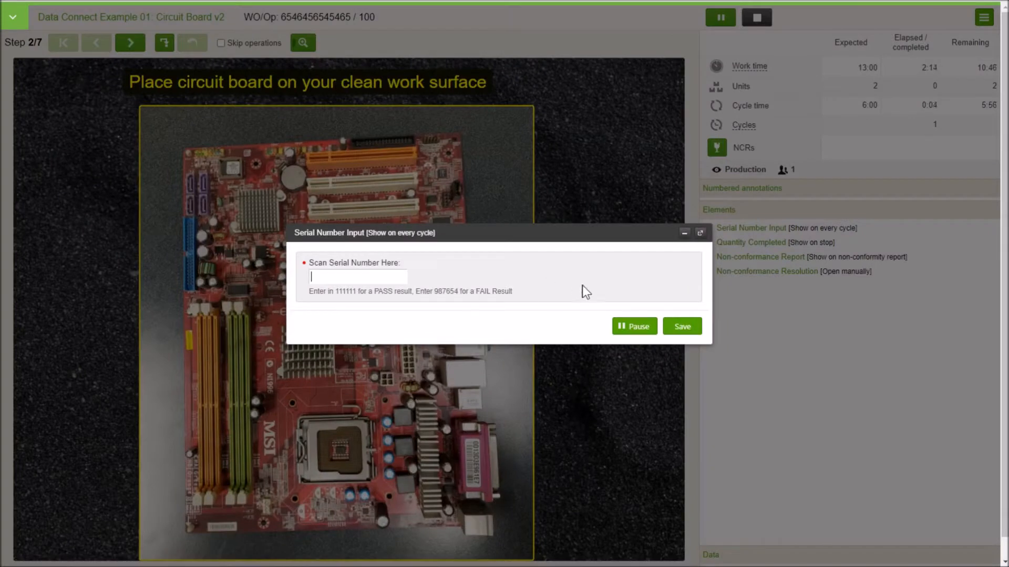
type("987654")
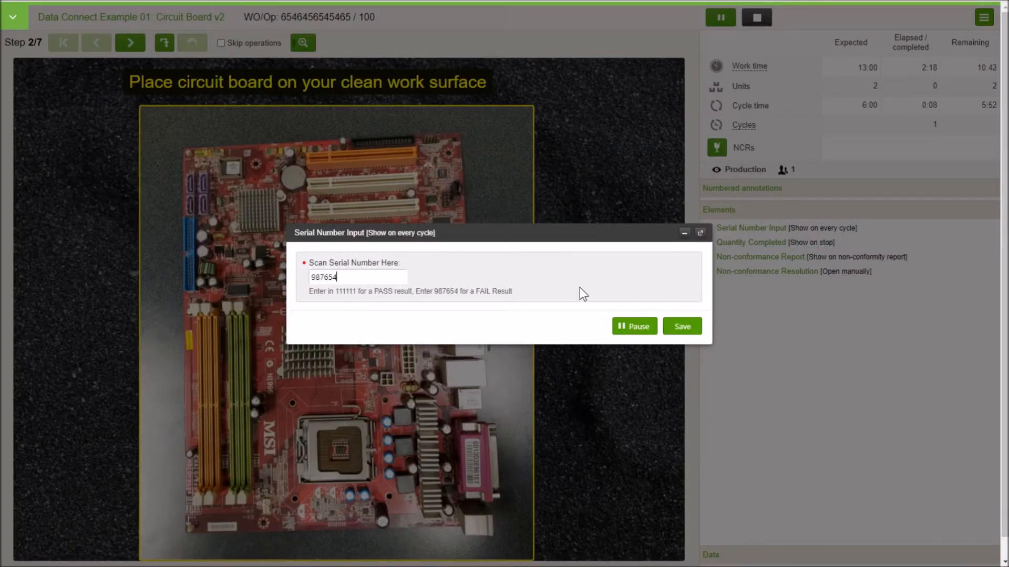
left_click(680, 325)
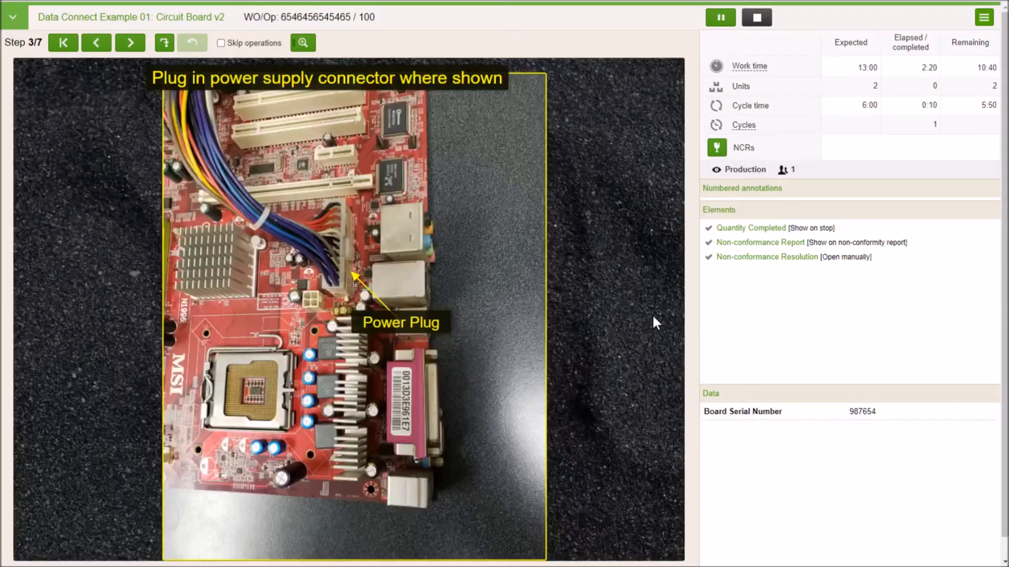
mouse_move(762, 328)
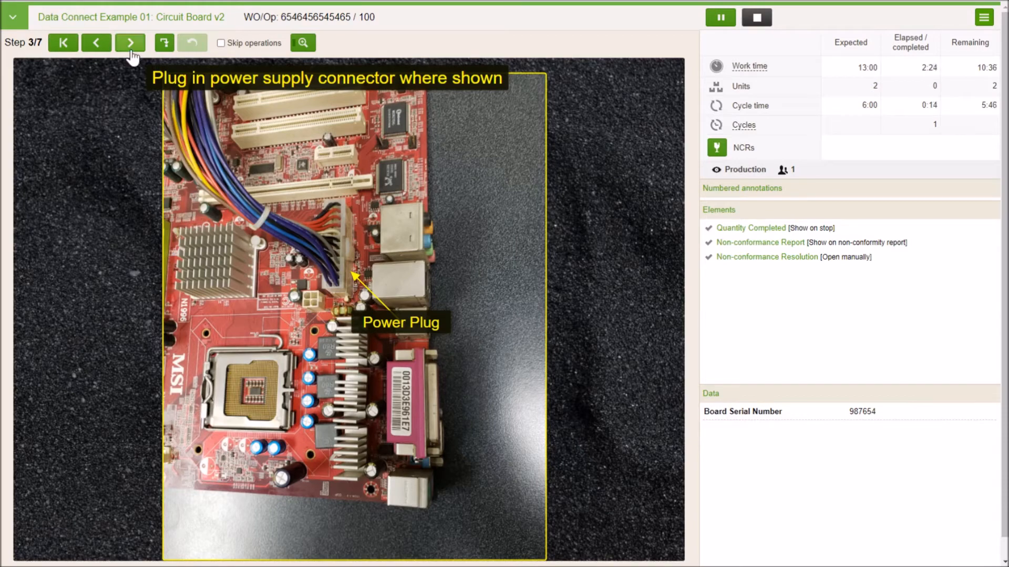
Step: Advance through the cable step to step 5 of 7 with the test request for serial 987654 ready
left_click(130, 42)
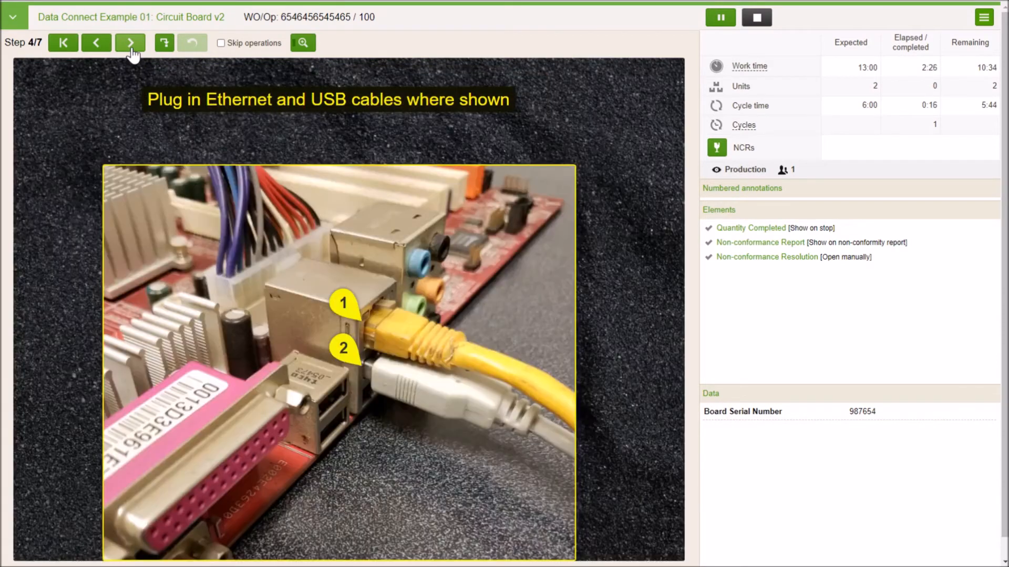
left_click(130, 43)
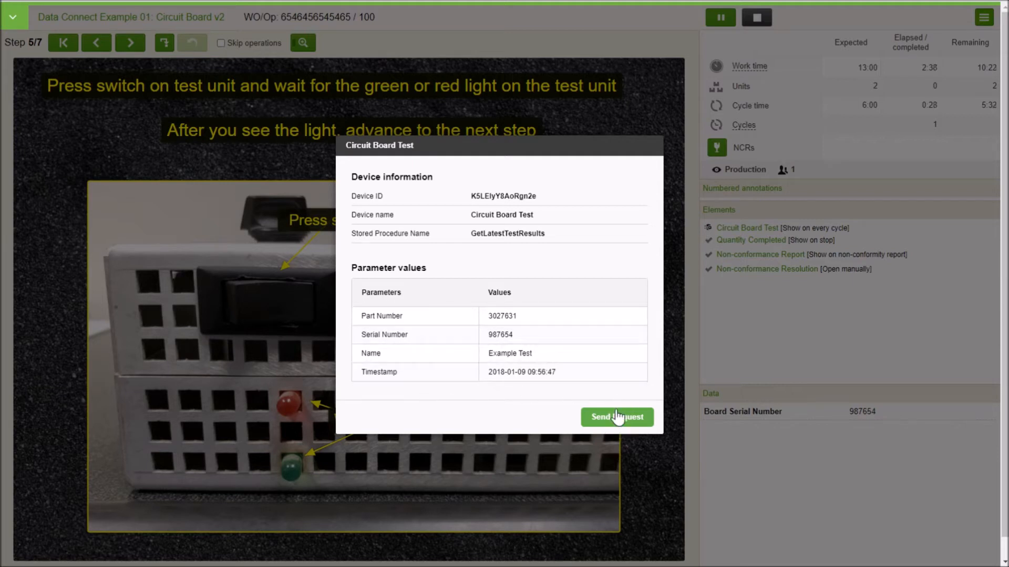
Step: Send the test request for serial 987654, accept the failed result and acknowledge the Test Failed message
left_click(617, 417)
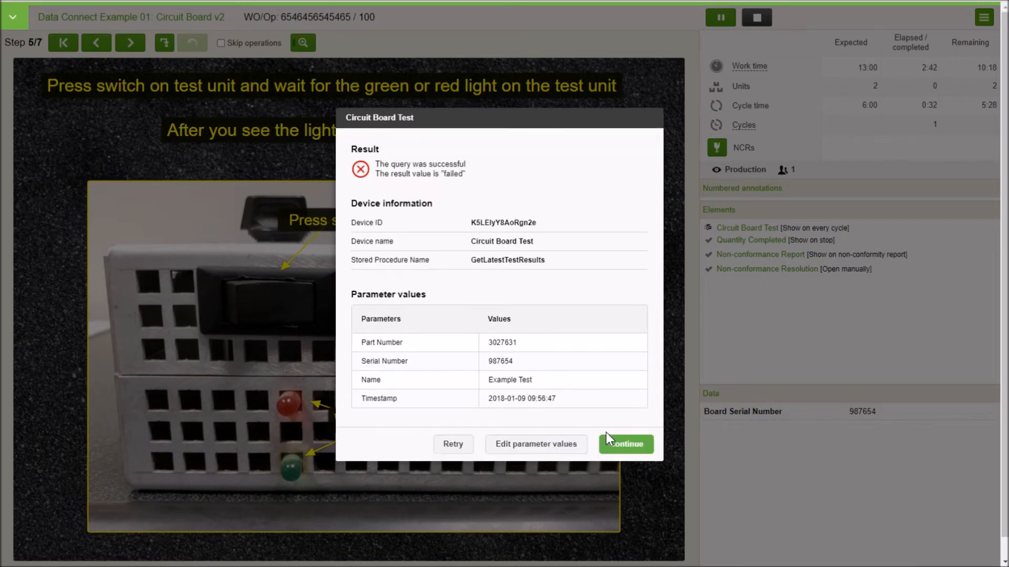
mouse_move(546, 231)
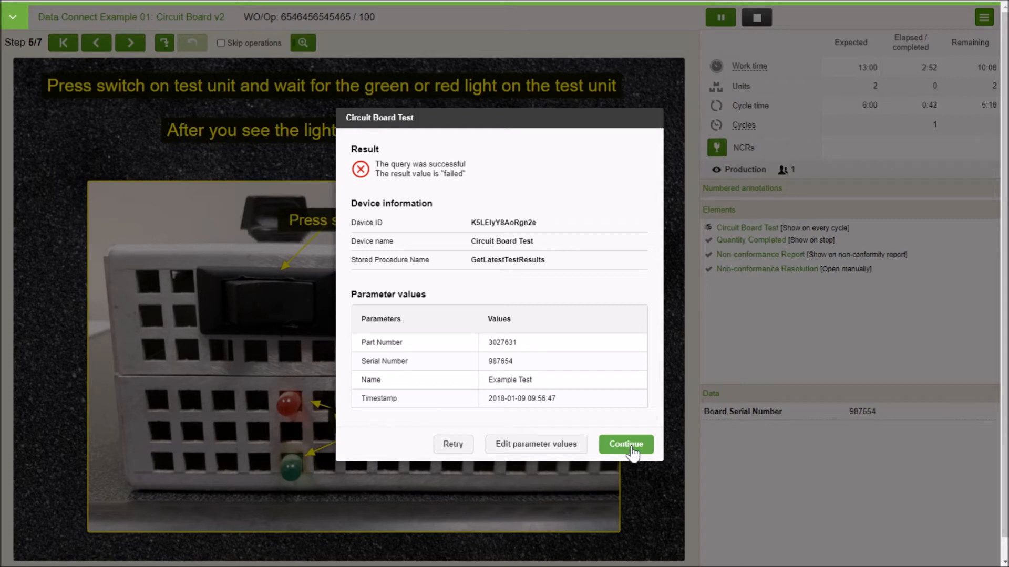
left_click(624, 444)
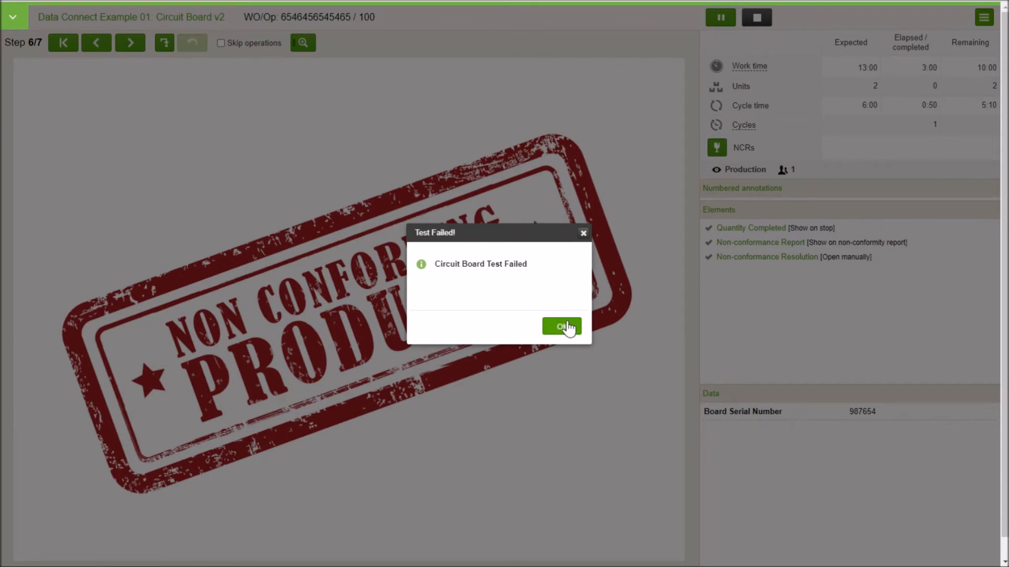
left_click(561, 327)
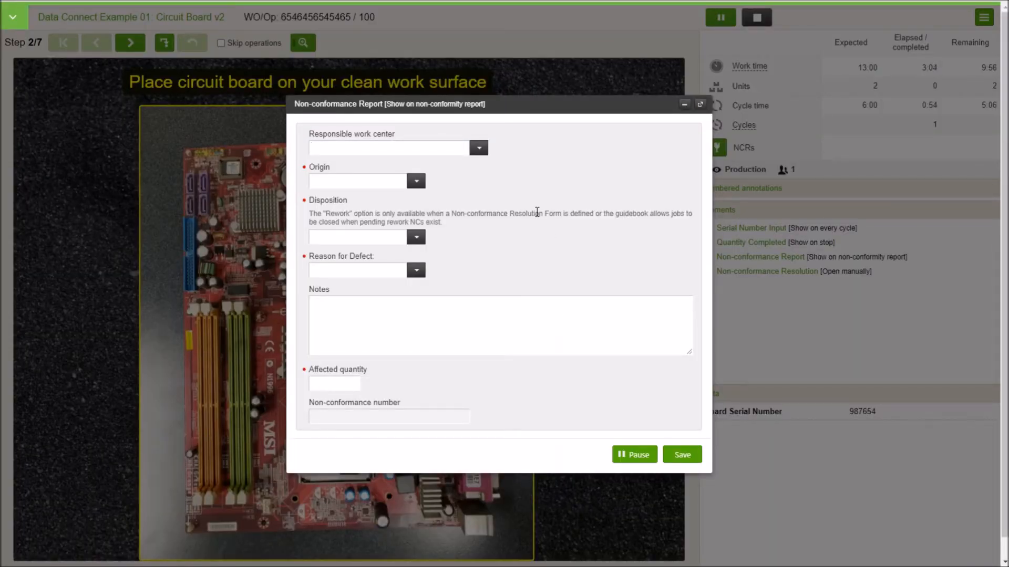
Step: Fill the NCR with origin Internal, disposition Rework, reason Failed Voltage, quantity 1, and save it
left_click(416, 181)
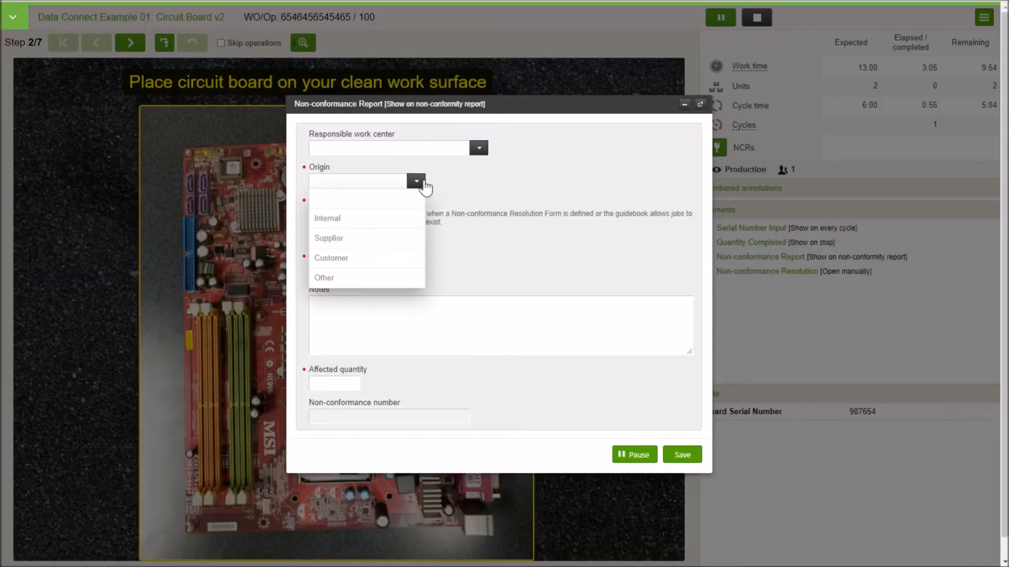
left_click(327, 218)
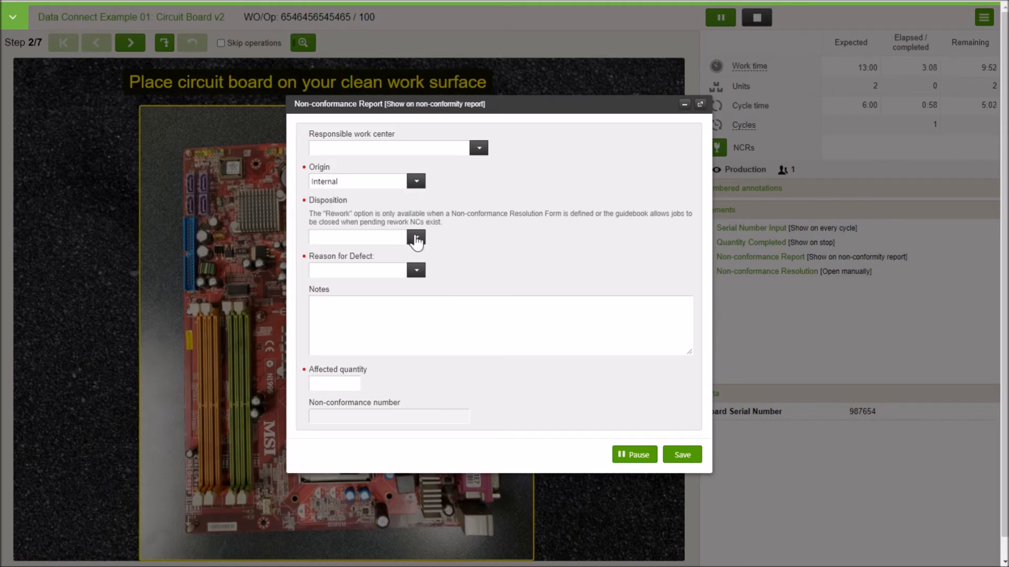
left_click(359, 237)
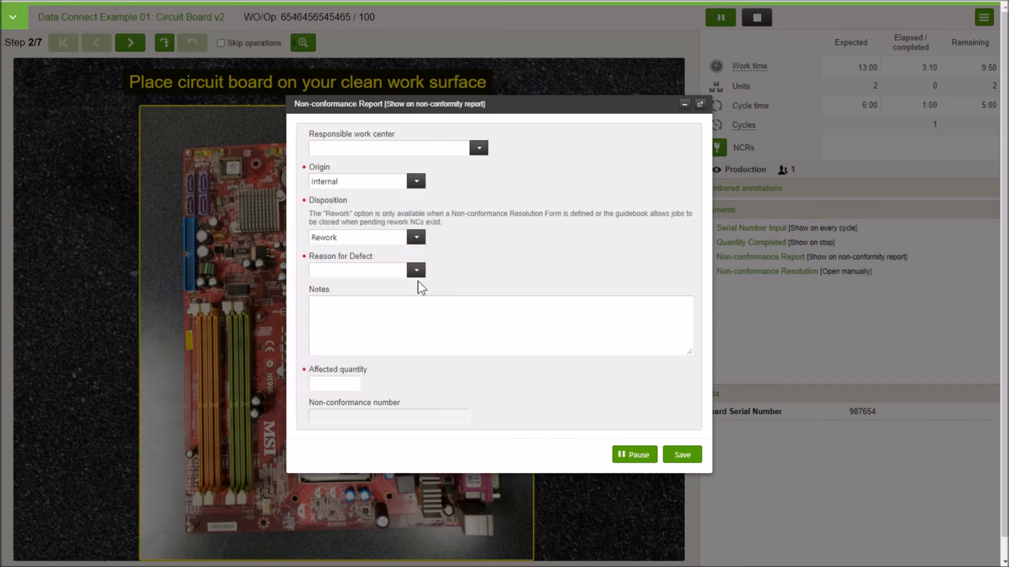
left_click(416, 270)
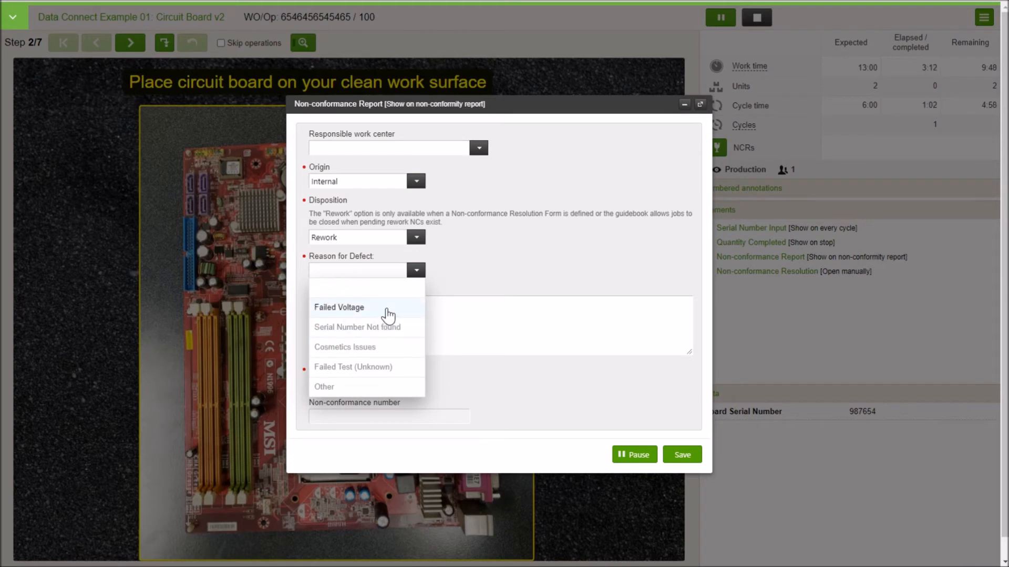
left_click(340, 307)
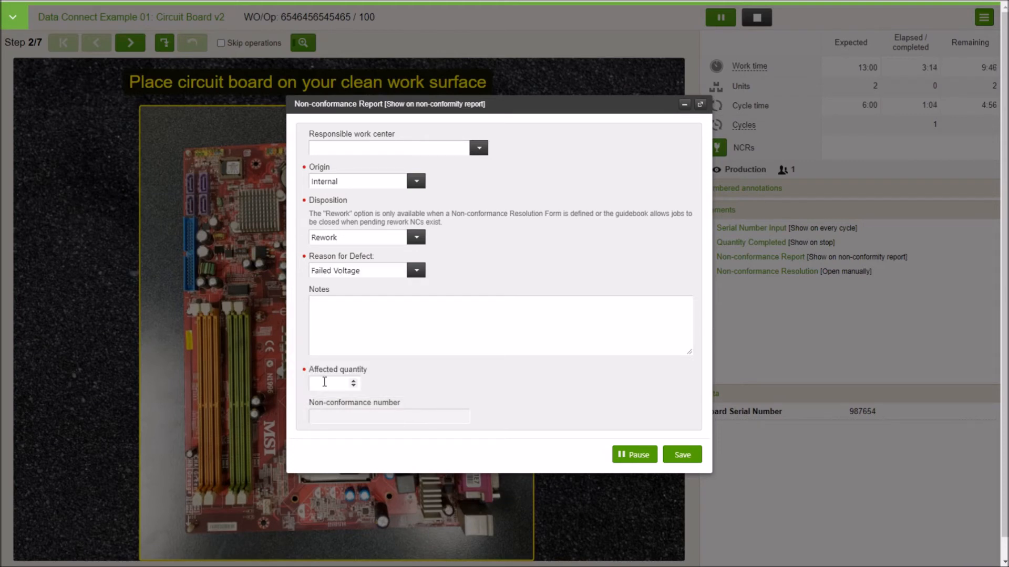
type("1")
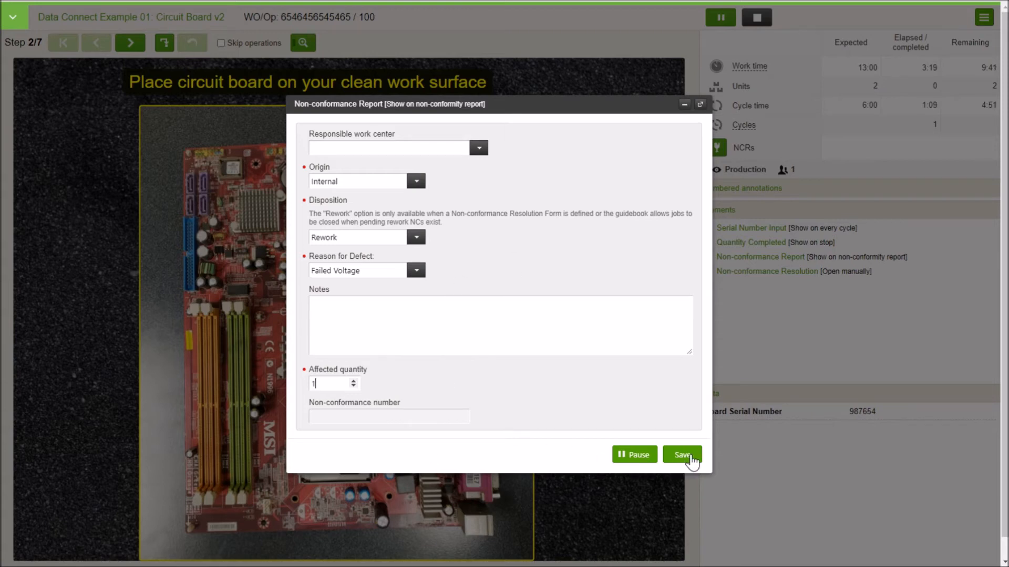
left_click(681, 454)
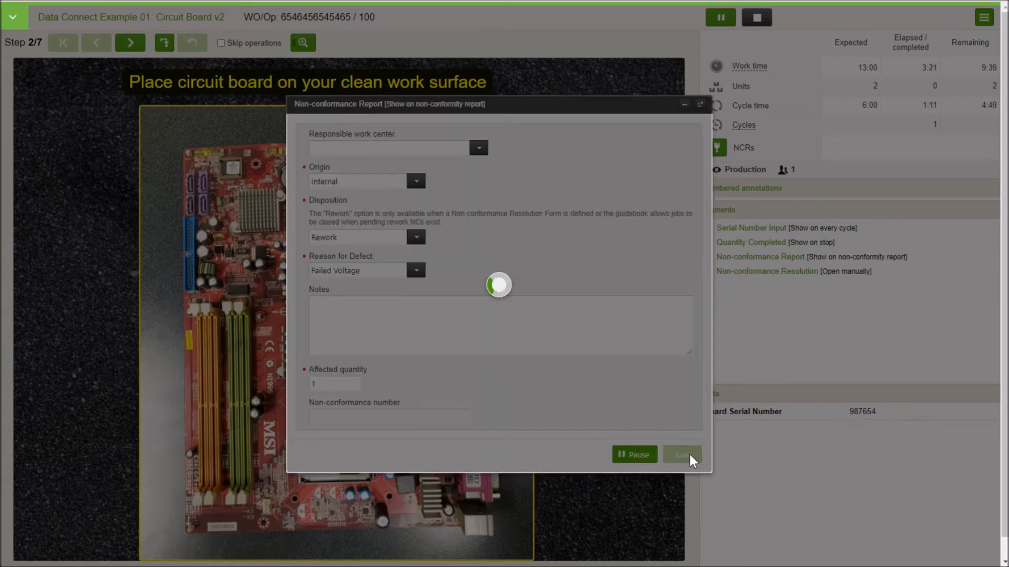
Step: Finish saving the rework NCR, show the site navigation and bring up the Reports menu
left_click(681, 454)
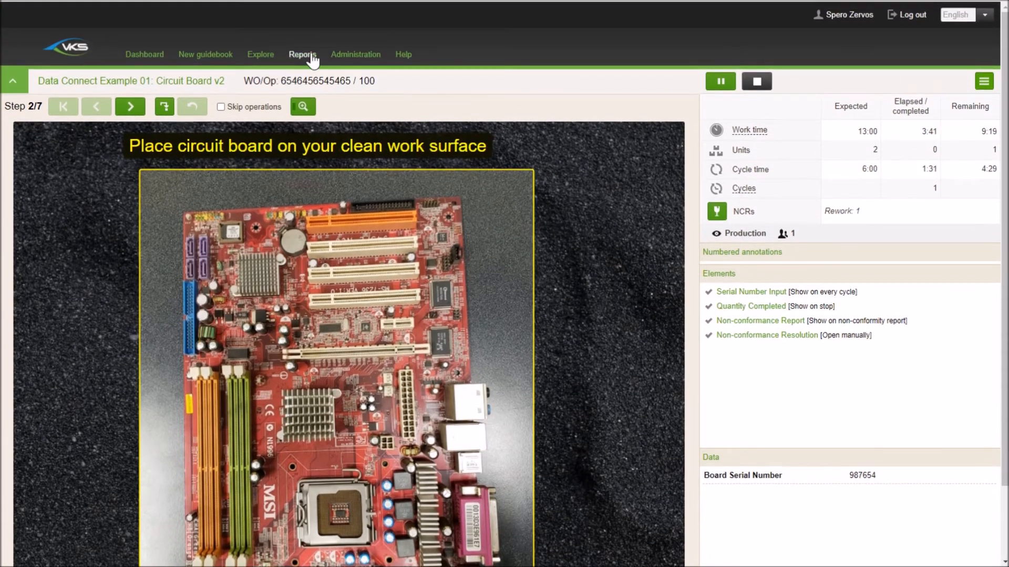
left_click(303, 54)
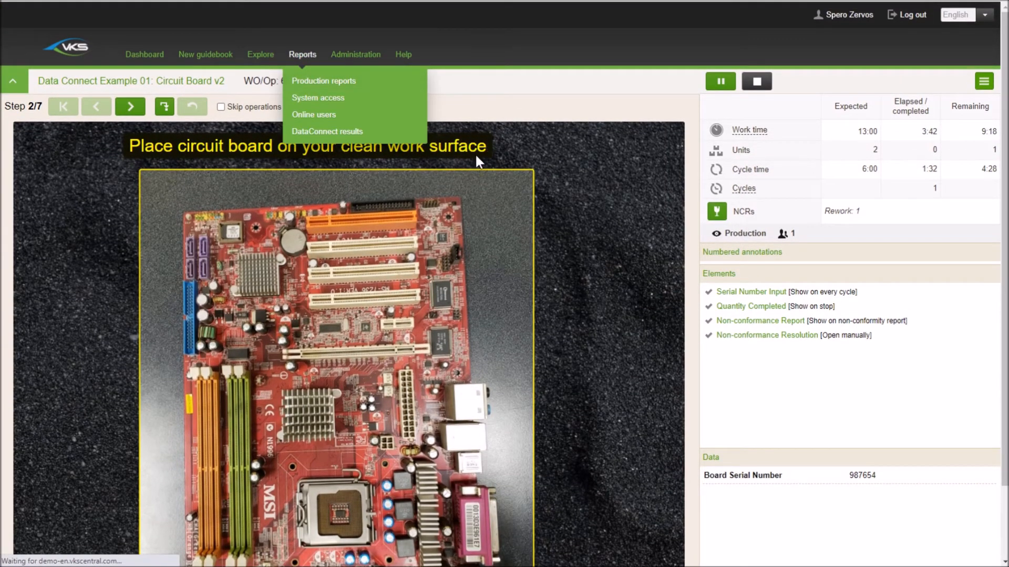
Step: Search production reports for guide 46791, listing its four Circuit Board work orders, and highlight the latest
left_click(323, 81)
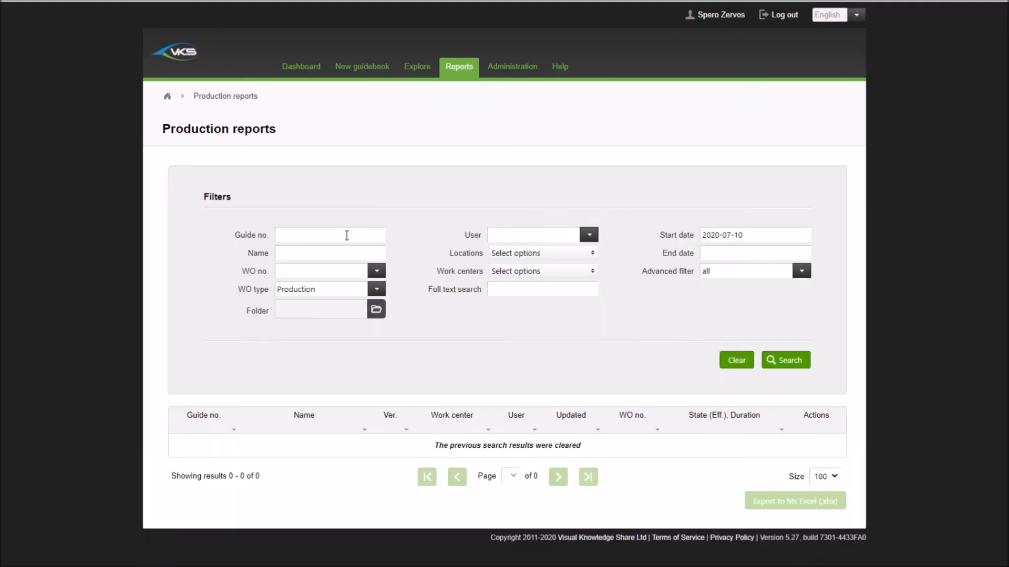
left_click(329, 234)
type("46791")
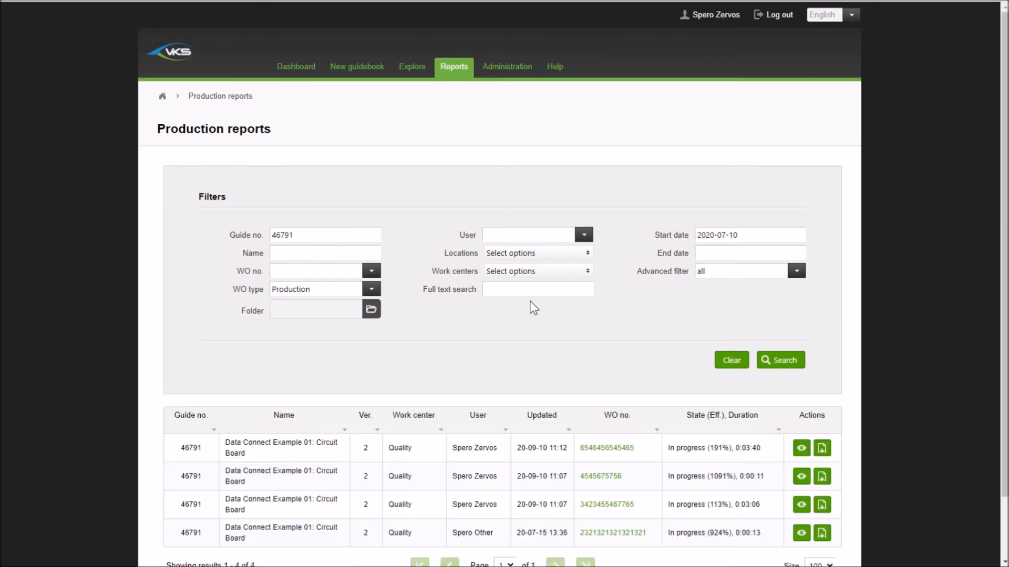
scroll("down", 3)
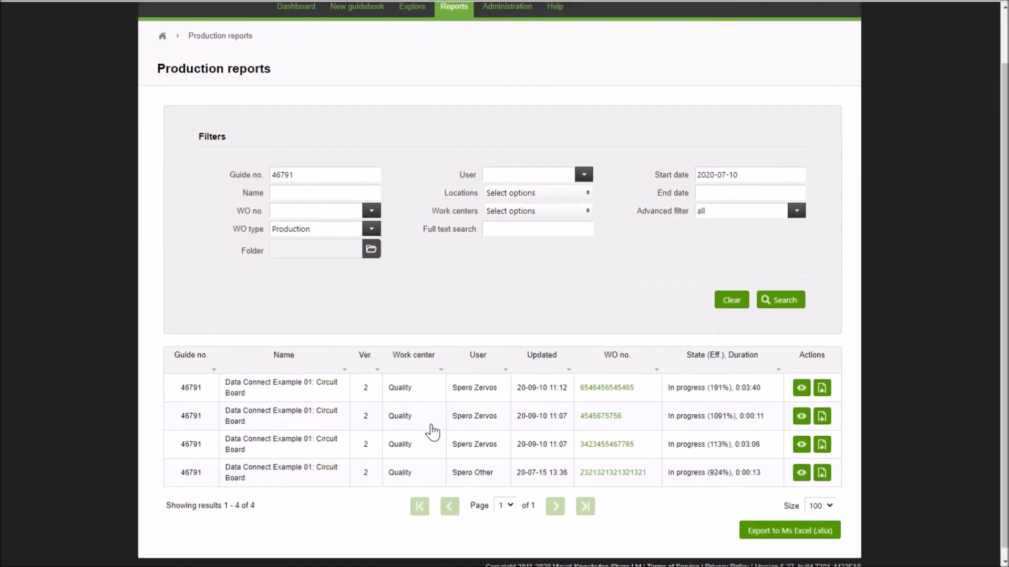
double_click(281, 388)
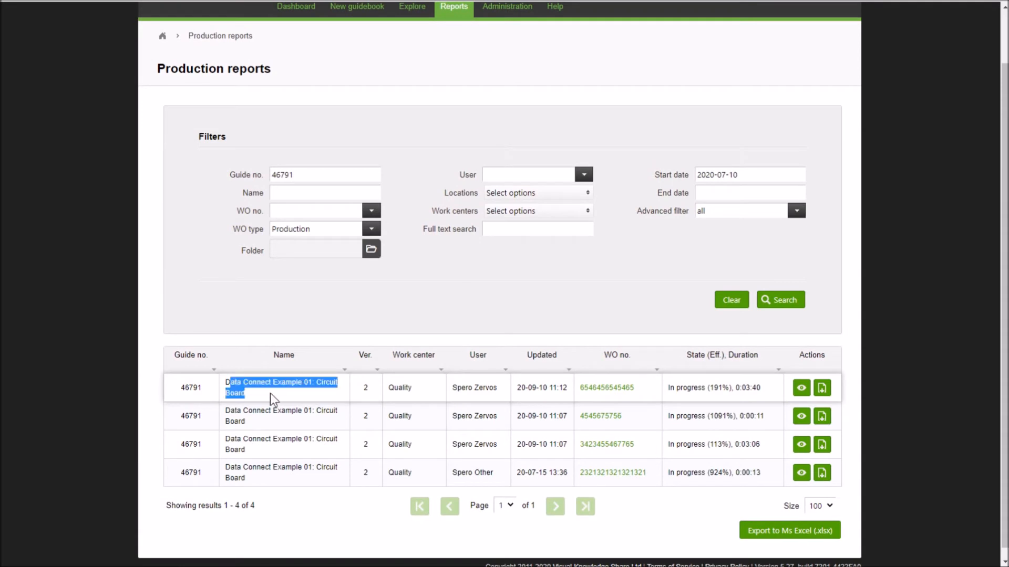
mouse_move(801, 403)
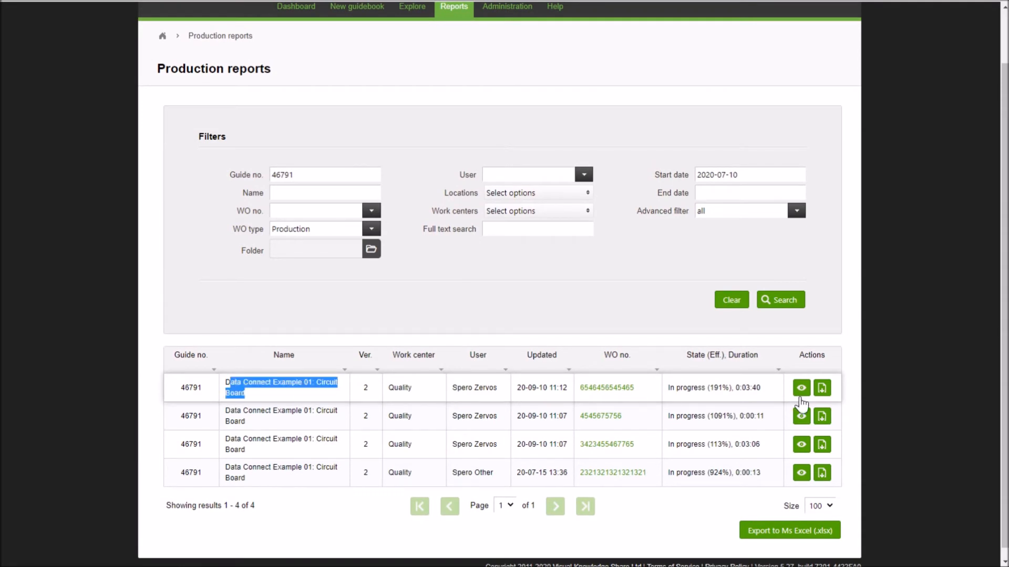
left_click(800, 388)
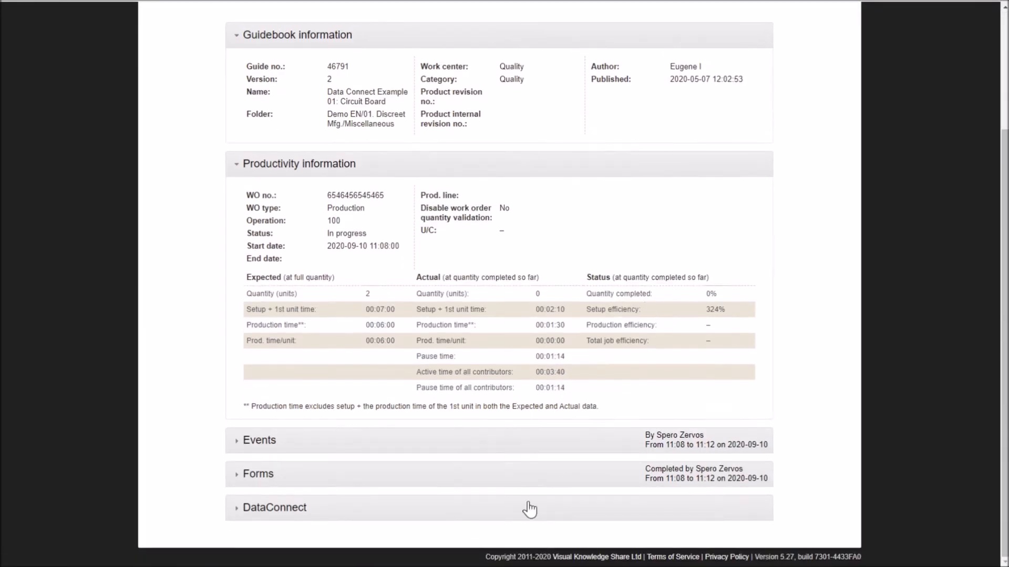
left_click(274, 508)
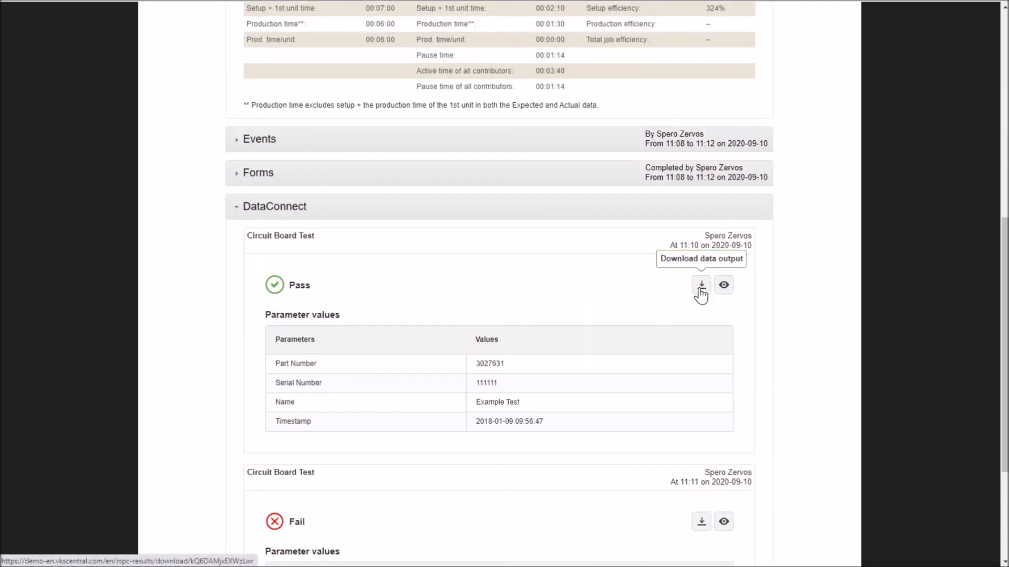
mouse_move(723, 285)
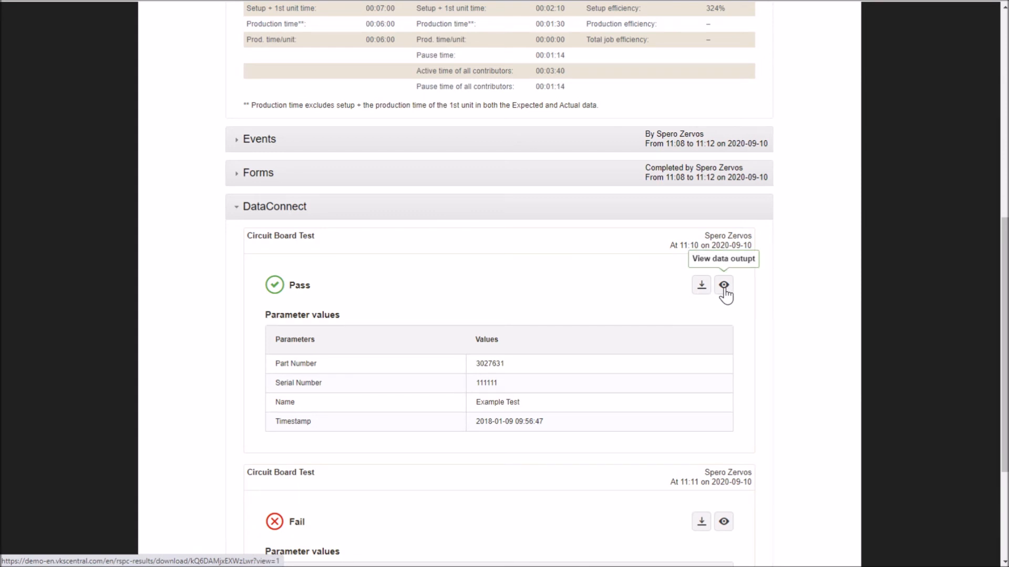
left_click(722, 285)
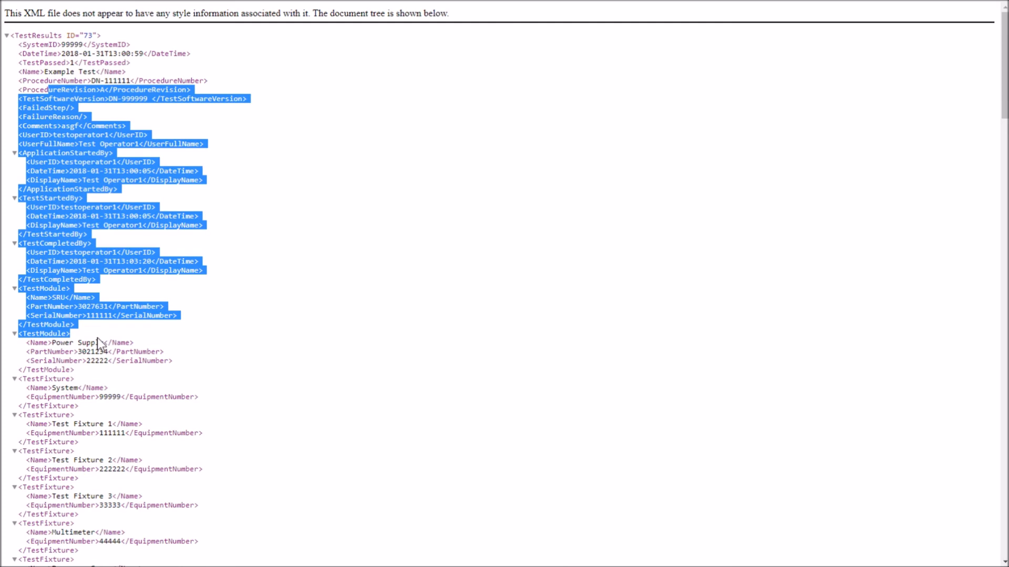
scroll("down", 3)
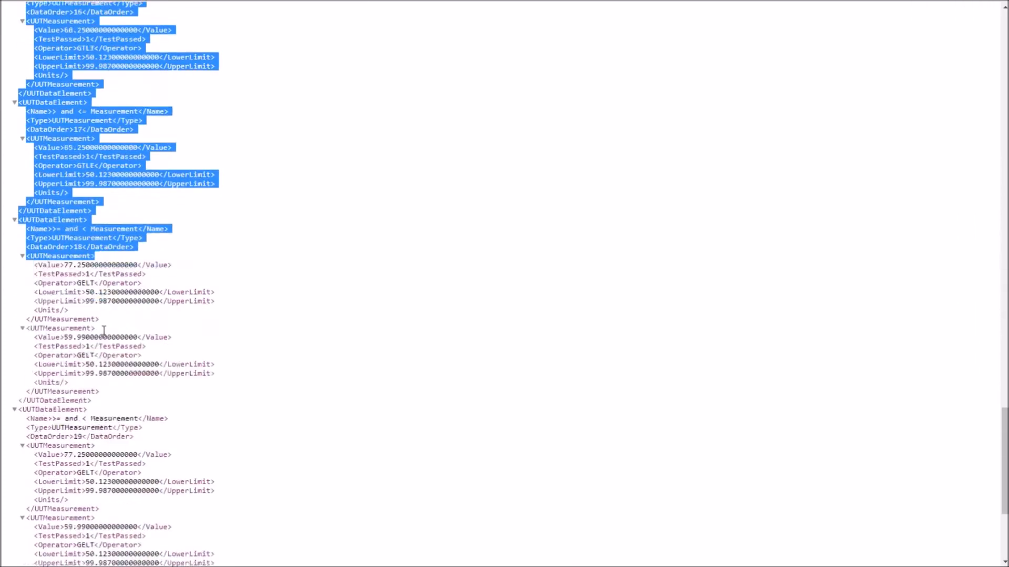
scroll("down", 3)
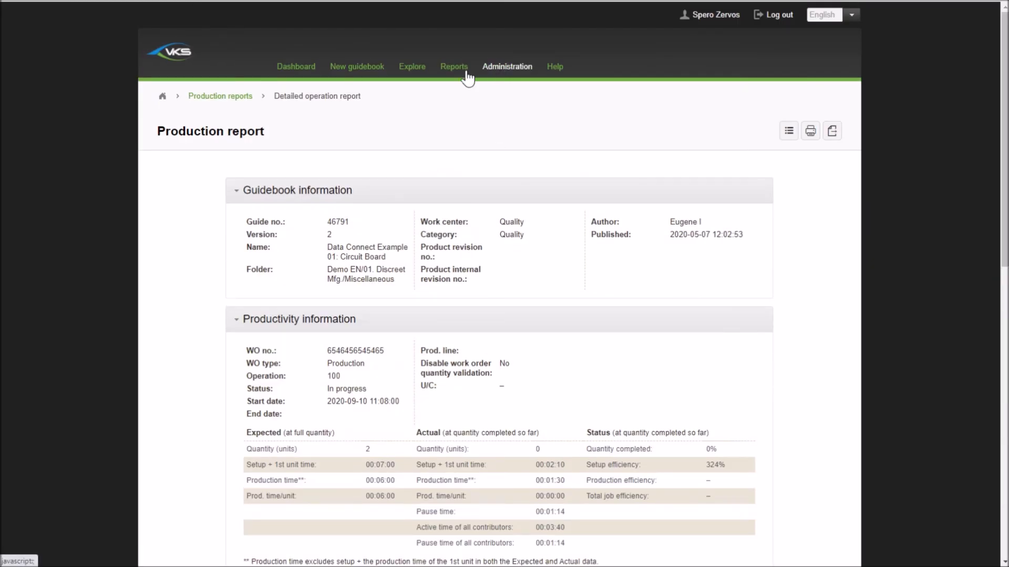
Step: Show the DataConnect results report and review its 26 Circuit Board Test executions
left_click(454, 66)
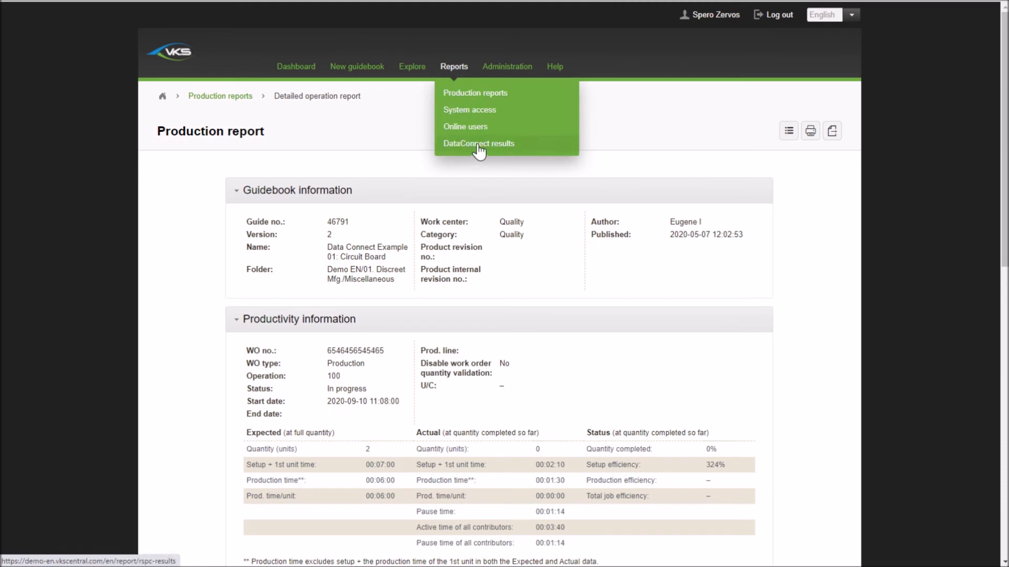
left_click(479, 142)
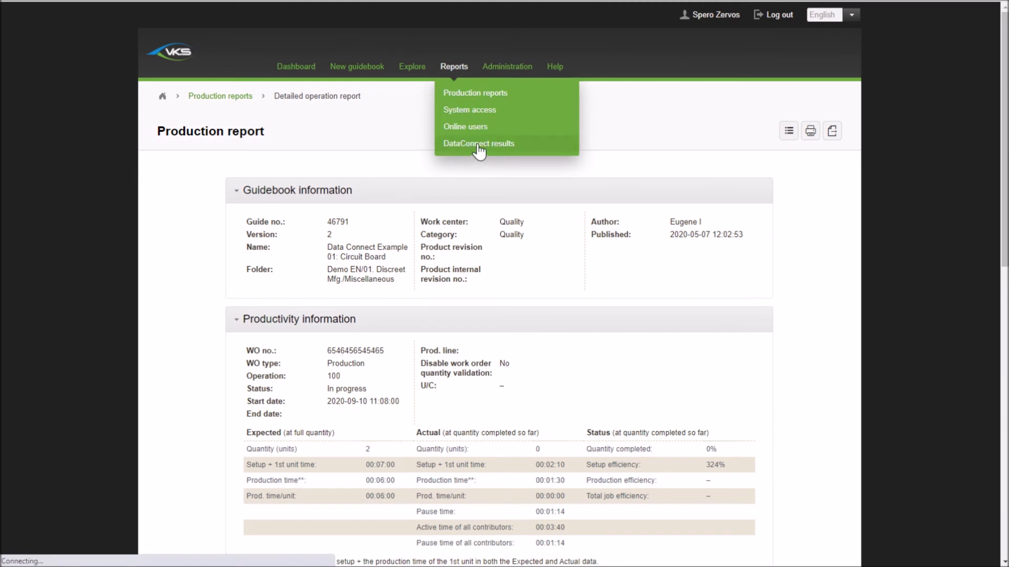
left_click(478, 143)
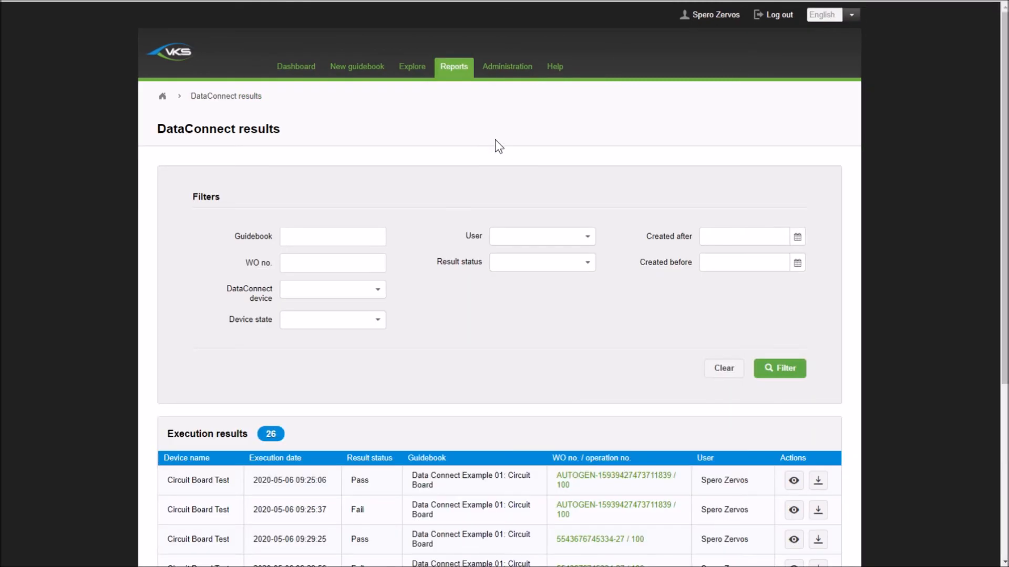
scroll("down", 3)
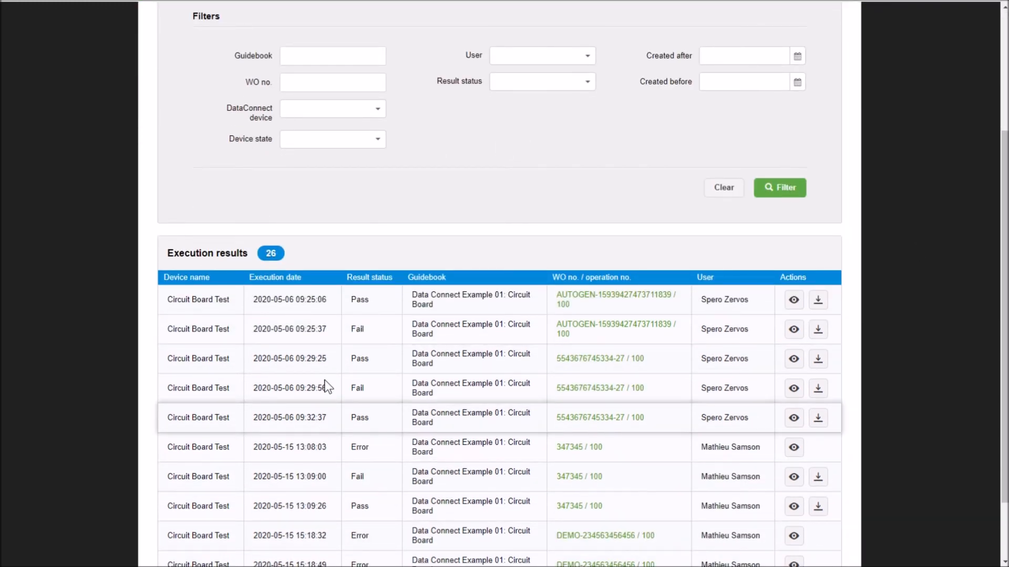
scroll("down", 3)
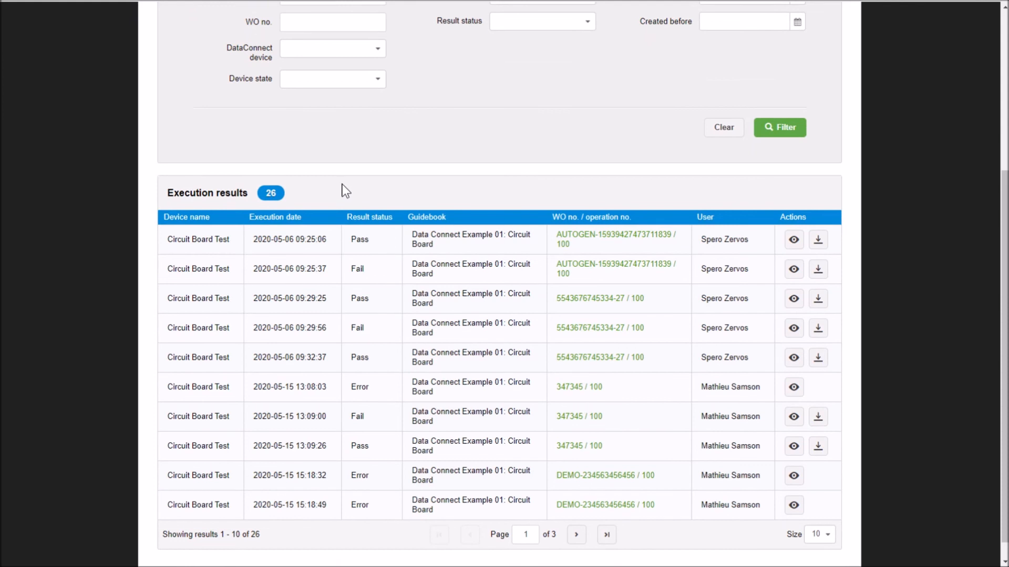
mouse_move(381, 315)
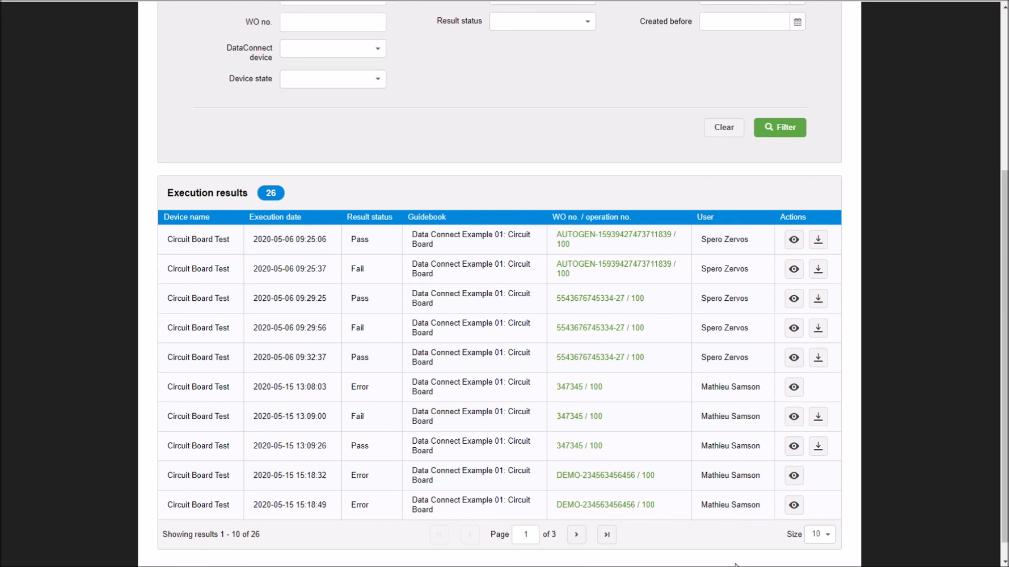
mouse_move(807, 219)
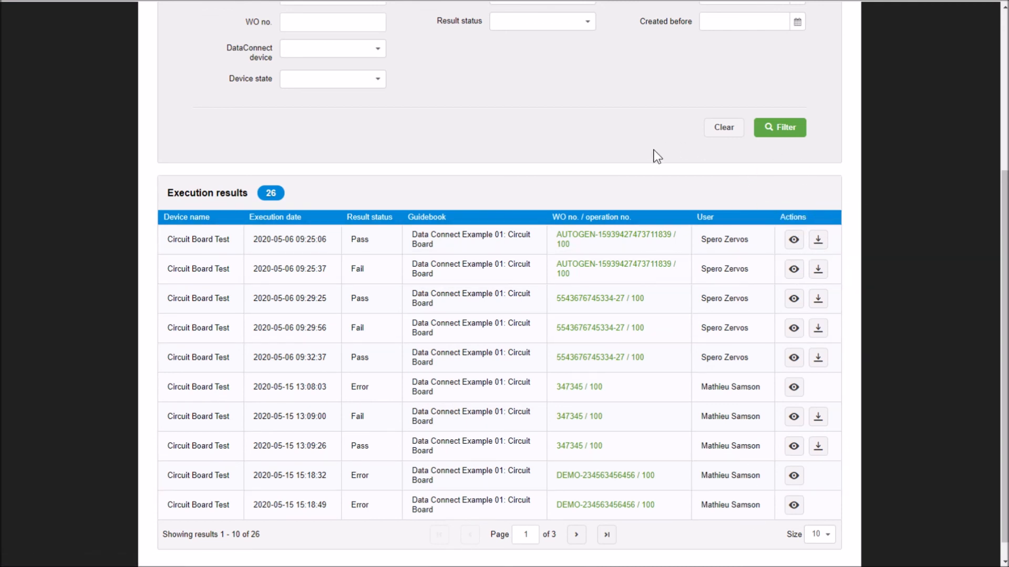
scroll("up", 3)
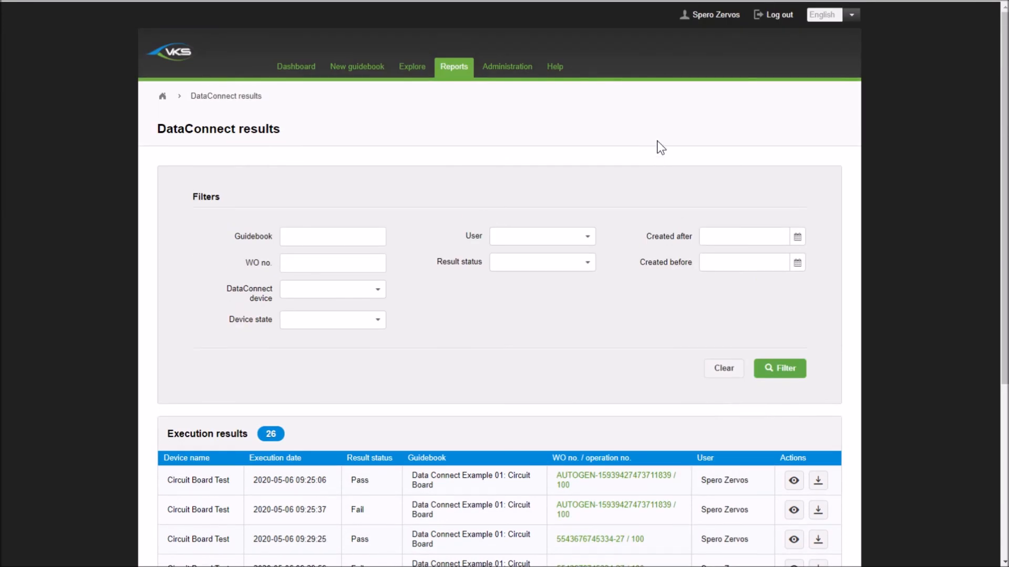